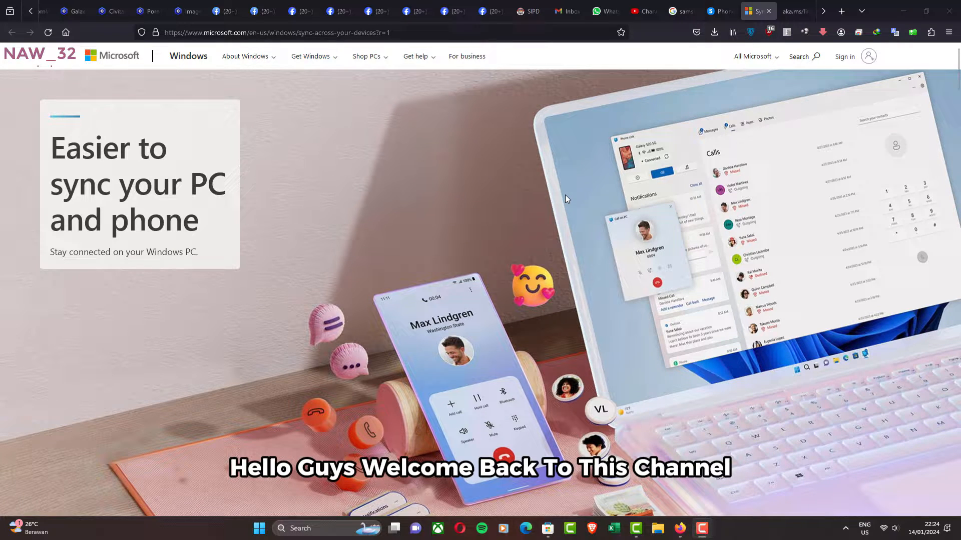
# Scroll down through the content on screen
pyautogui.scroll(-3)
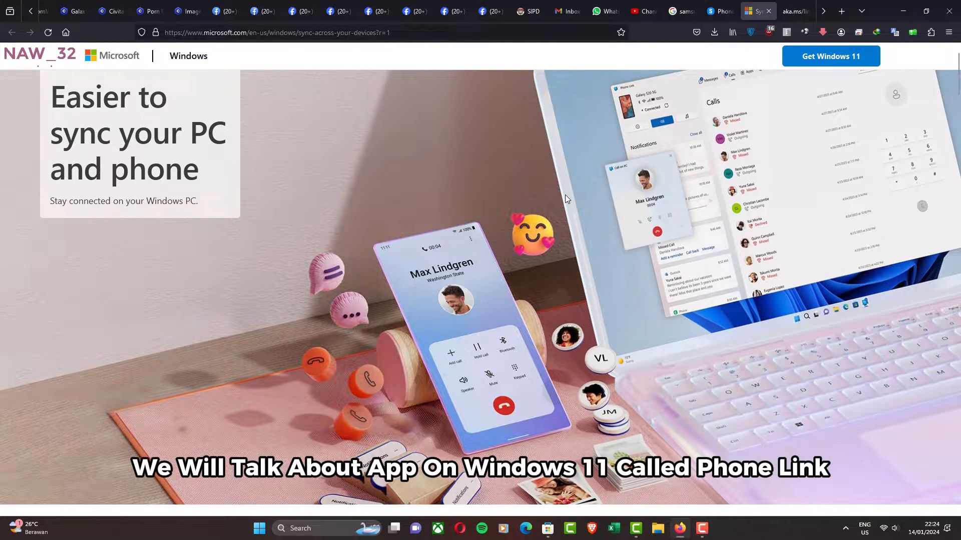
pyautogui.scroll(-3)
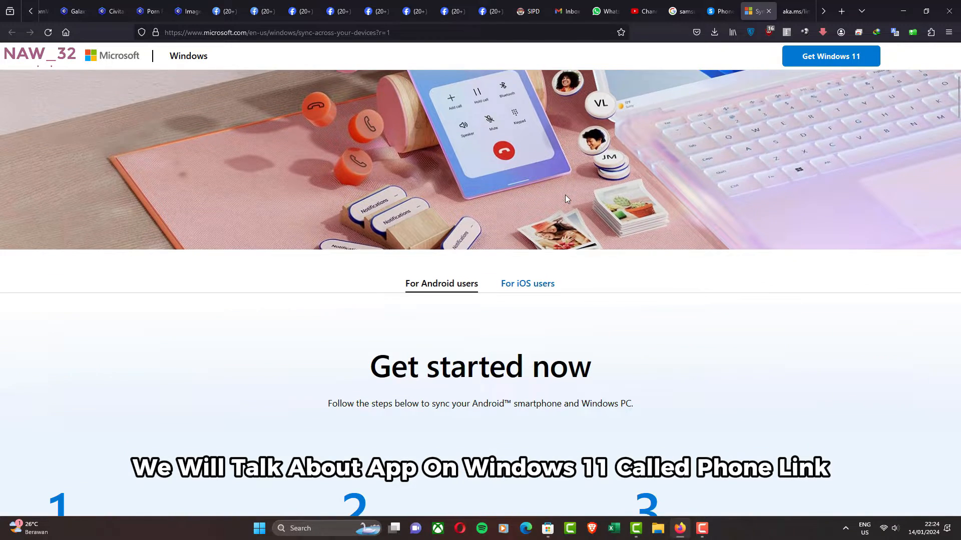
pyautogui.scroll(-3)
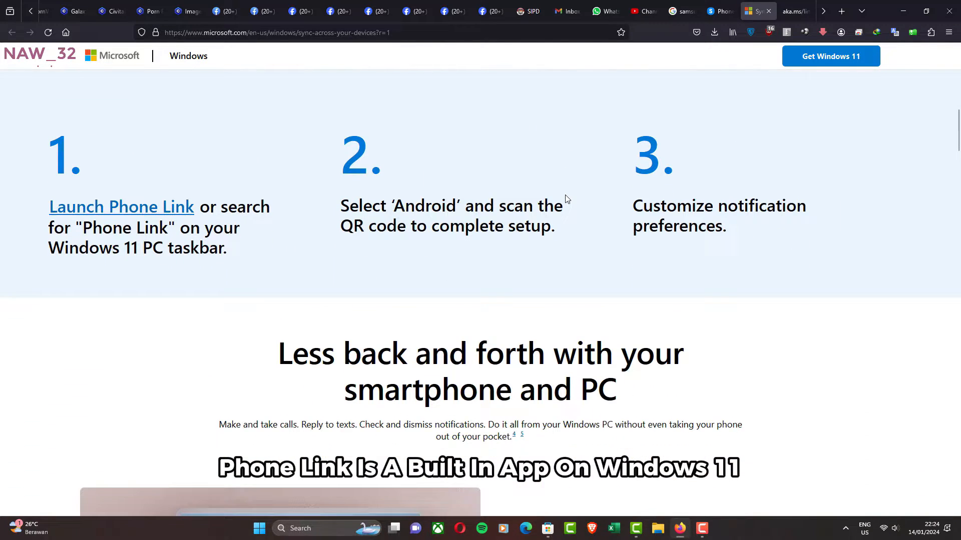
pyautogui.scroll(-3)
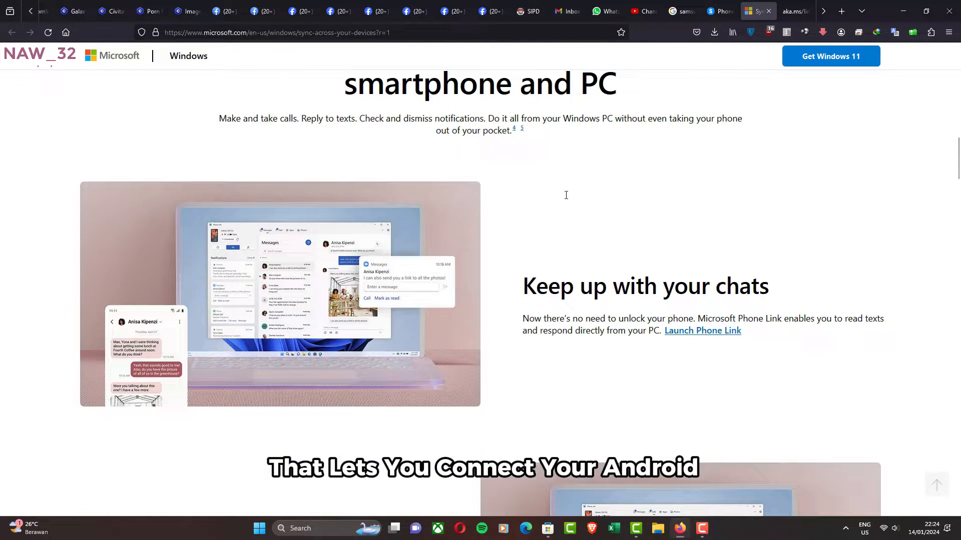
pyautogui.scroll(-3)
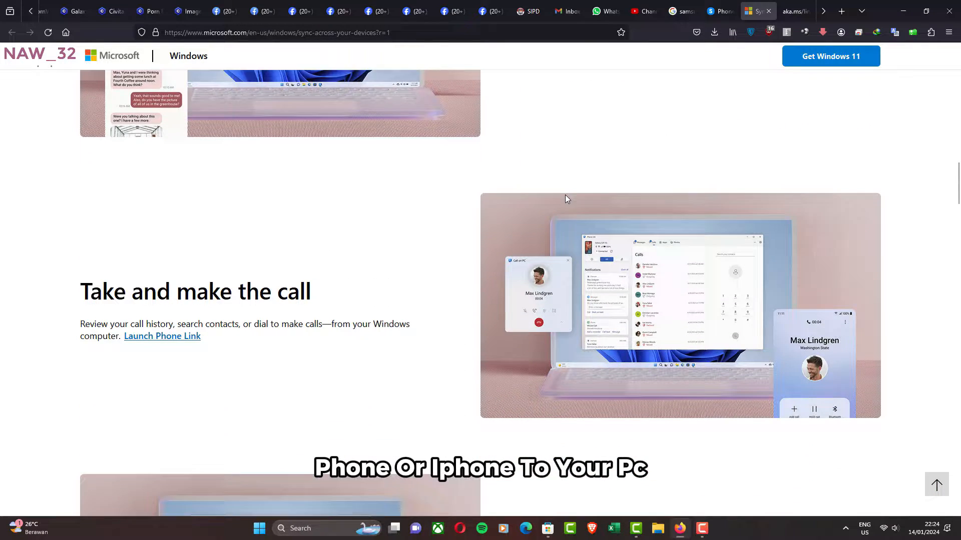
pyautogui.scroll(-3)
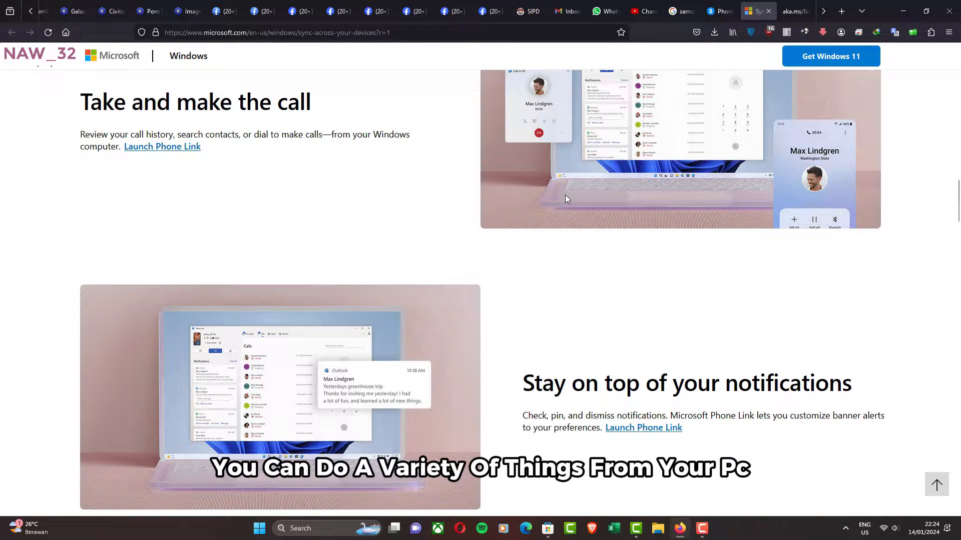
pyautogui.scroll(-3)
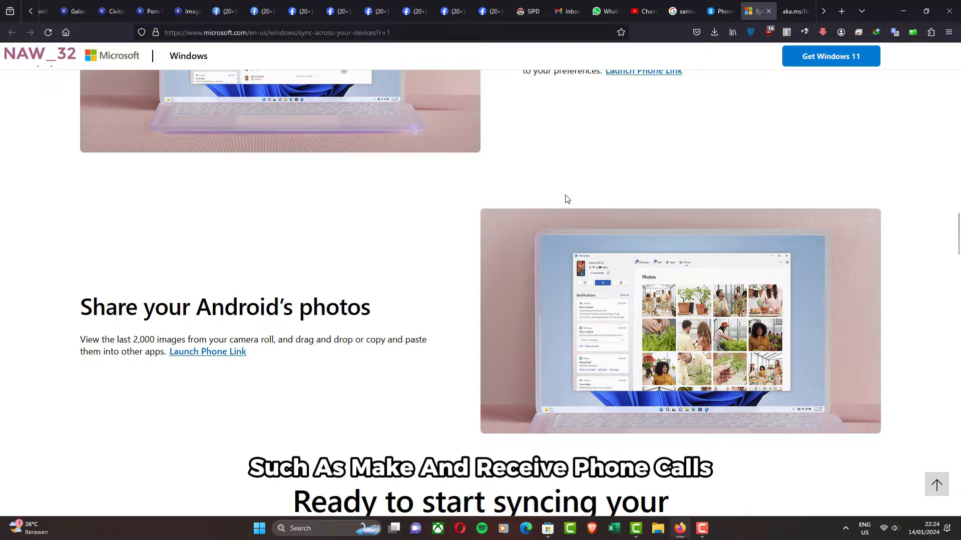
pyautogui.scroll(-3)
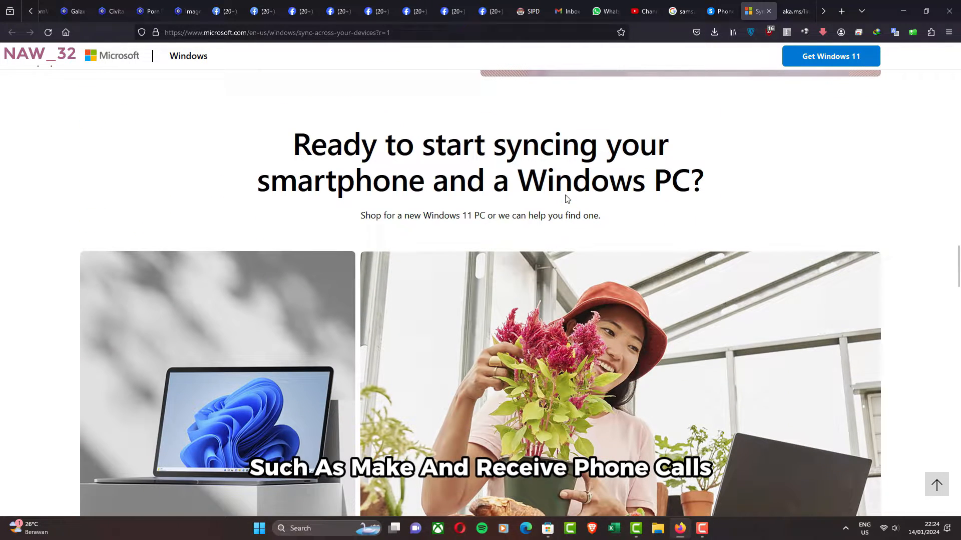
pyautogui.scroll(-3)
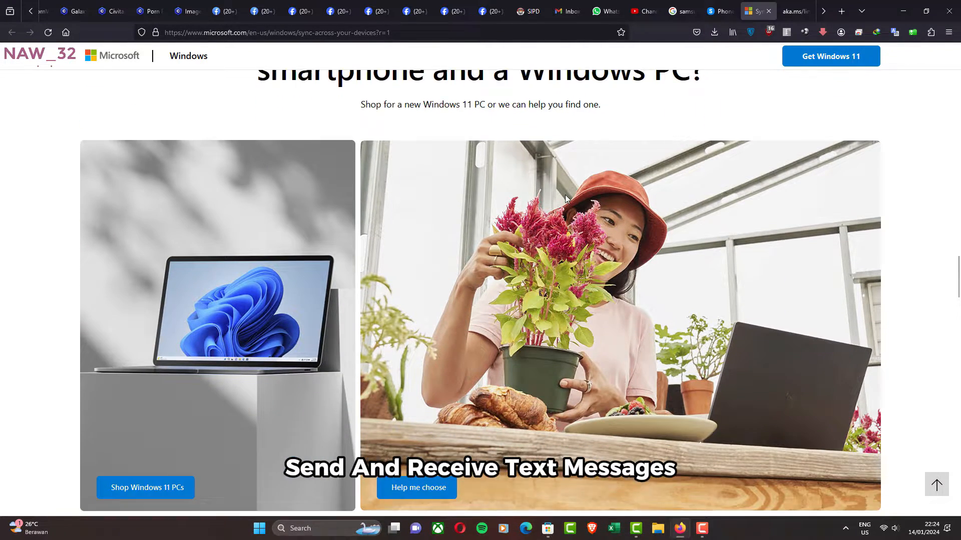
pyautogui.scroll(3)
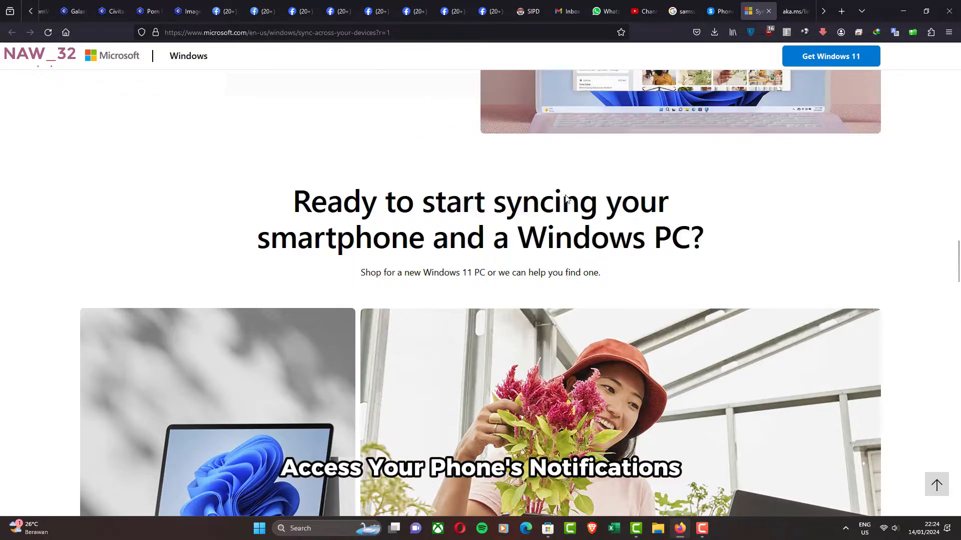
pyautogui.scroll(-3)
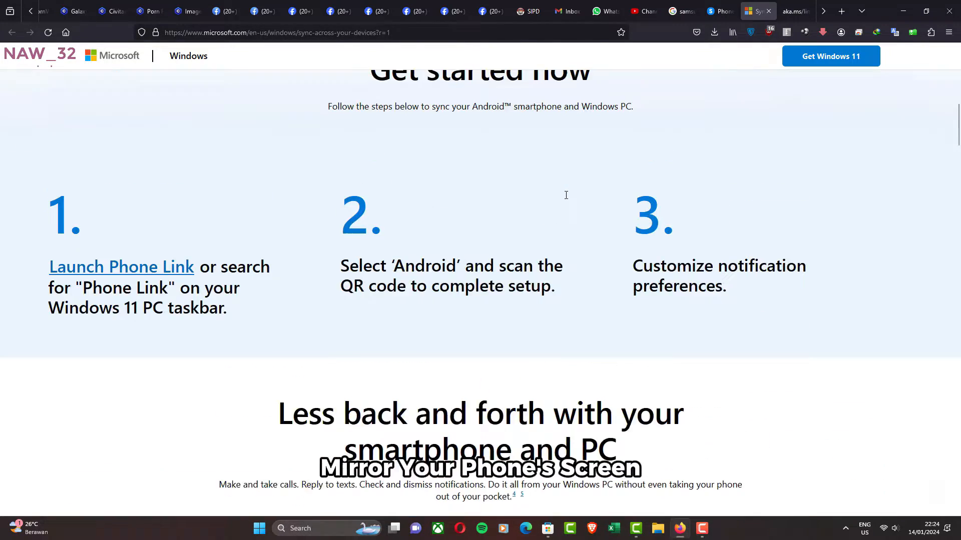
pyautogui.scroll(-3)
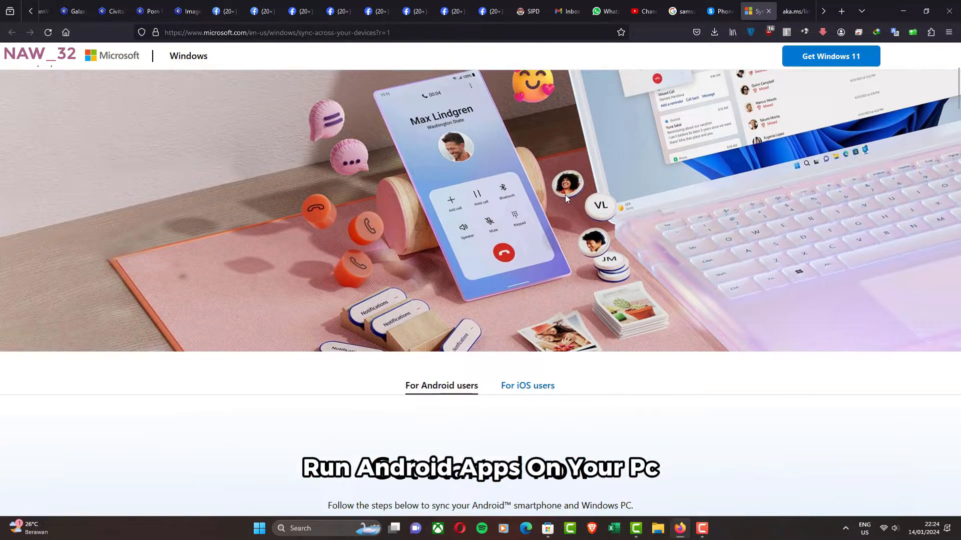
pyautogui.scroll(-3)
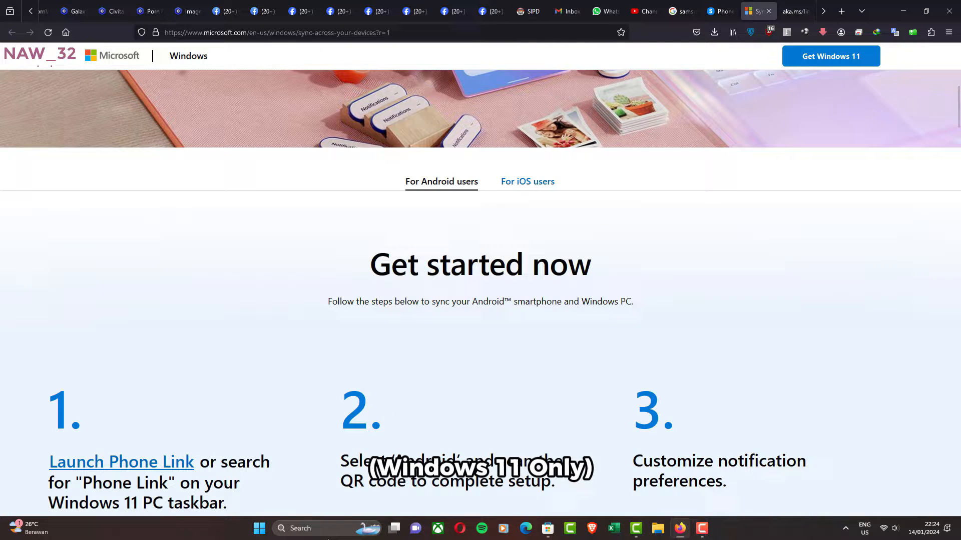
# Search Windows for 'phone Link' and launch the Phone Link app
pyautogui.click(300, 529)
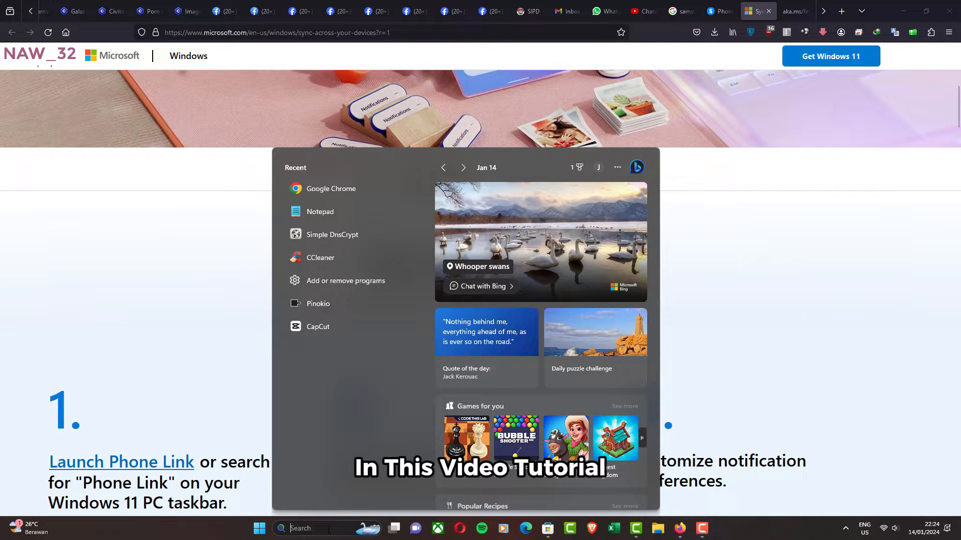
pyautogui.write('ac')
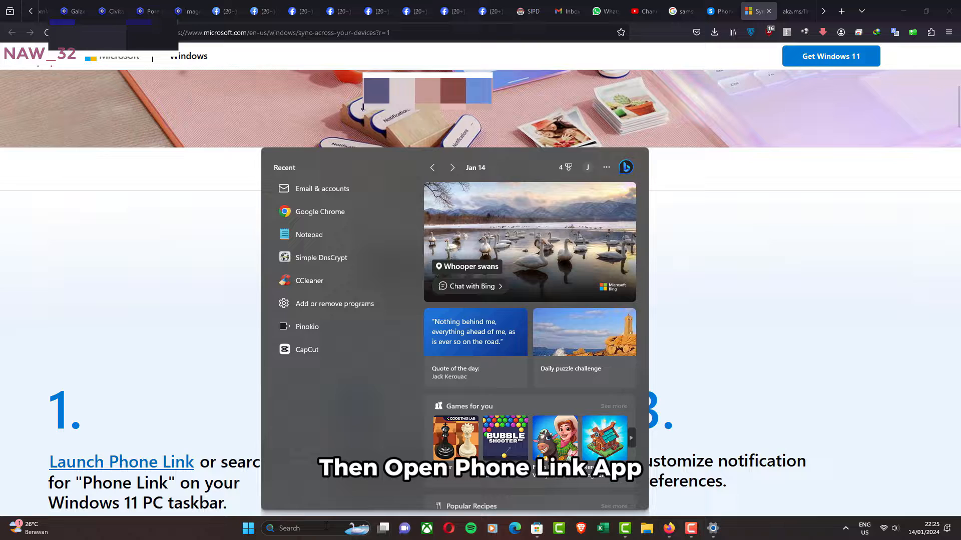
pyautogui.write('phone Link')
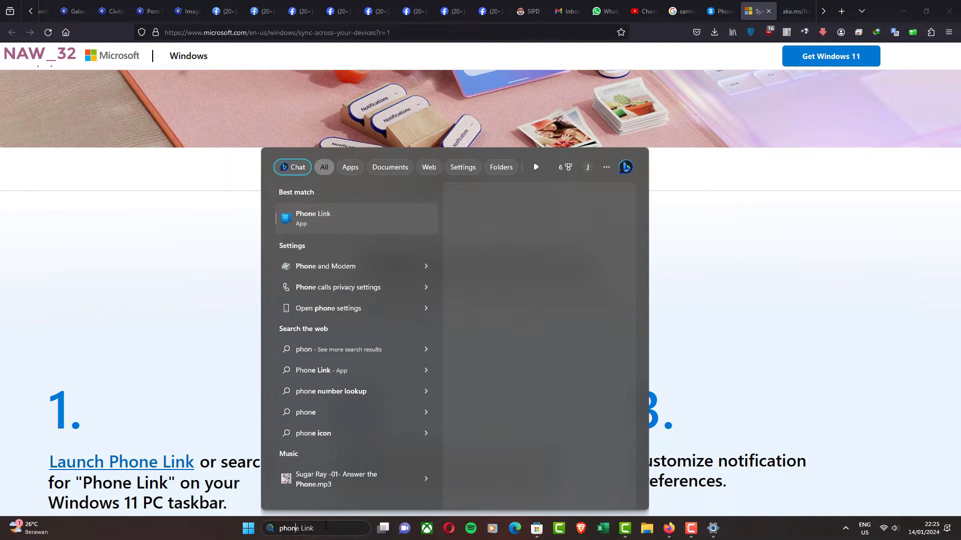
pyautogui.click(312, 218)
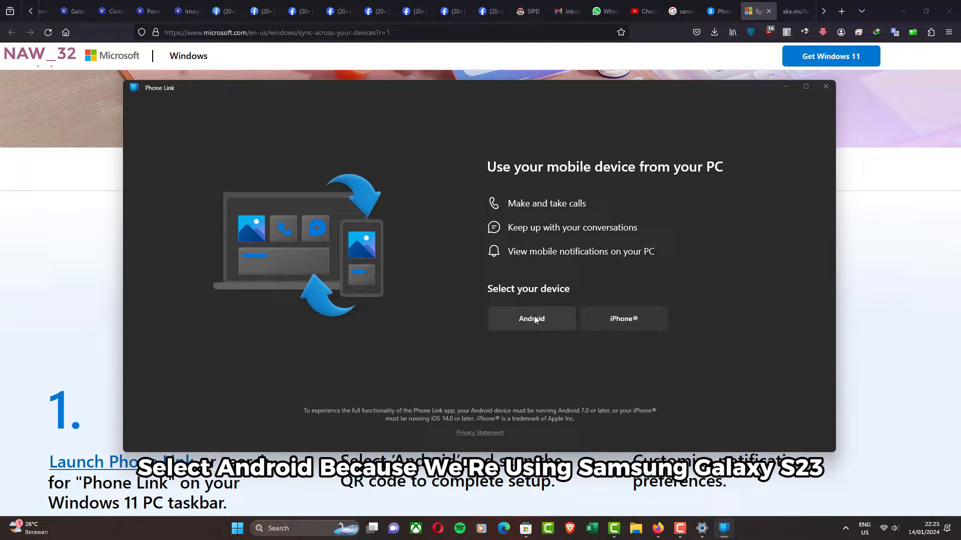
# Choose Android as the phone type on Phone Link's welcome screen
pyautogui.click(531, 318)
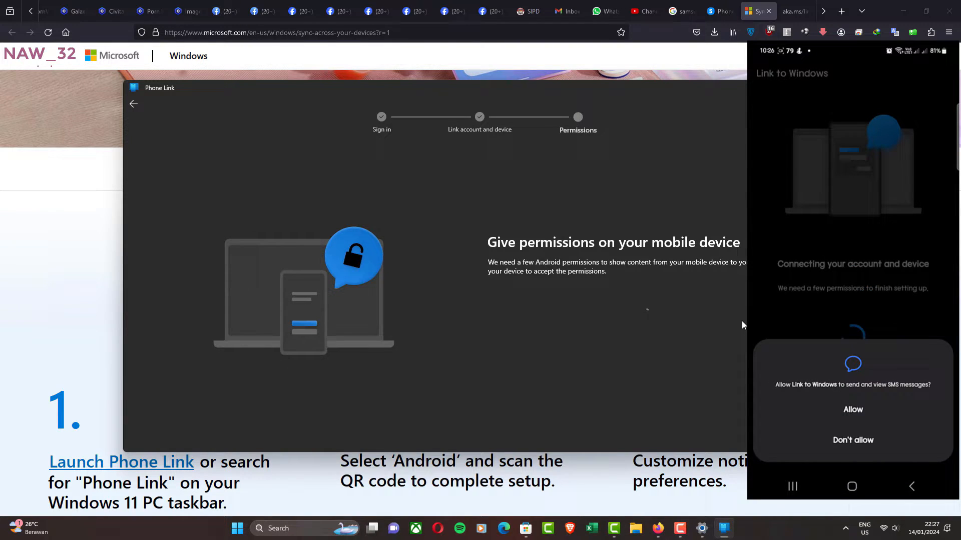
# Allow Link to Windows SMS, contacts and notification permissions on the phone
pyautogui.click(852, 409)
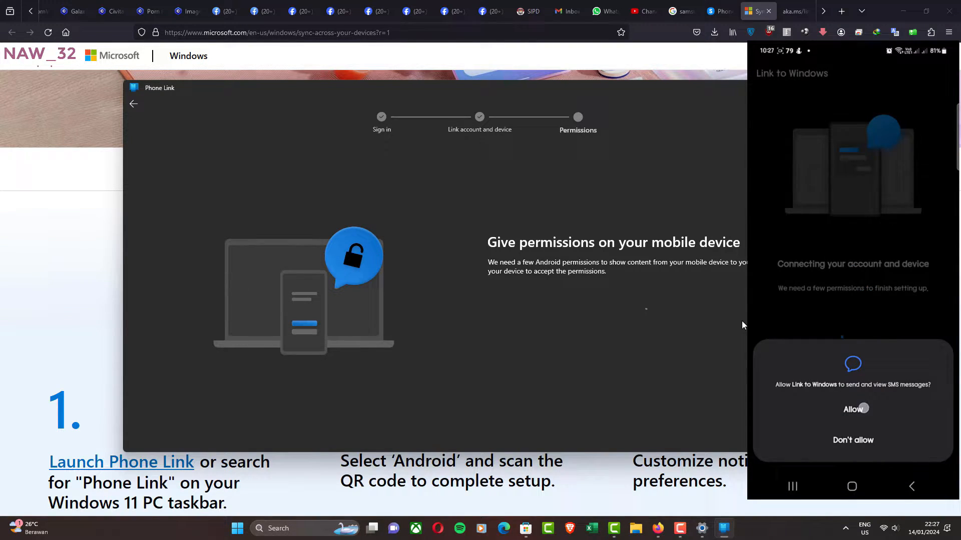
pyautogui.click(851, 409)
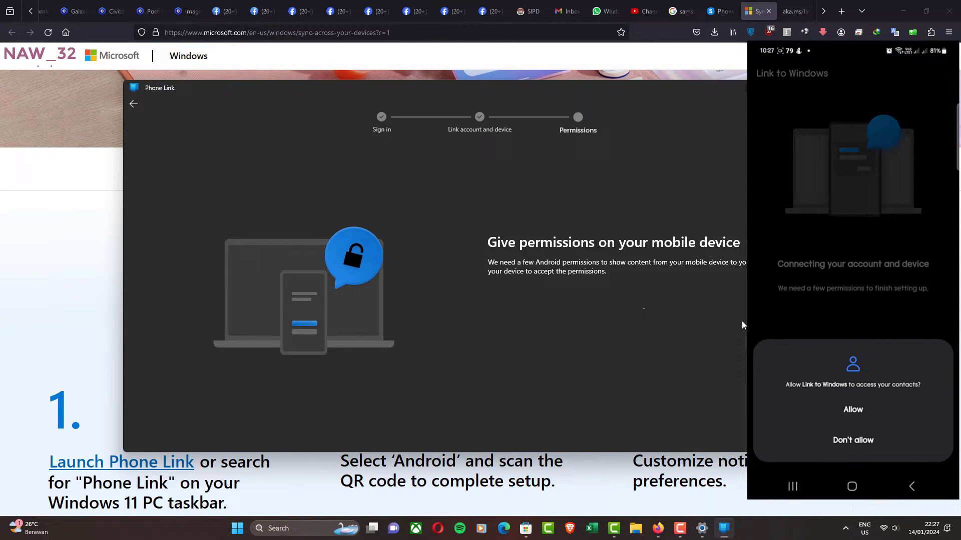
pyautogui.click(852, 409)
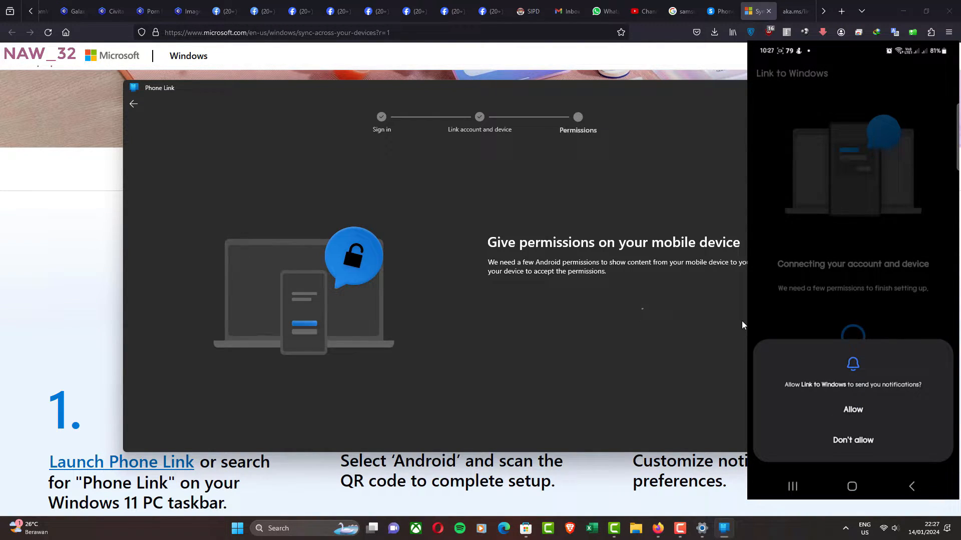
pyautogui.click(852, 410)
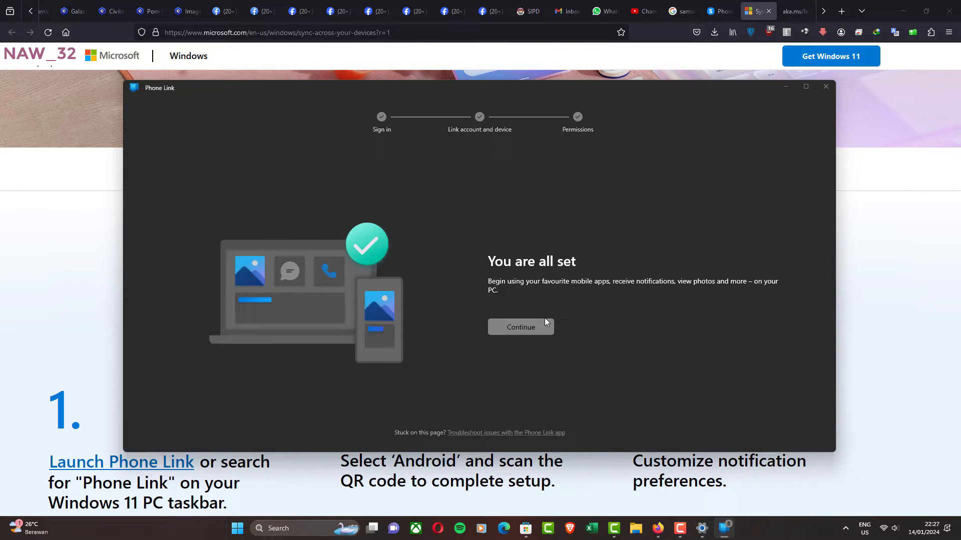
# Continue past 'You are all set' and the Get started welcome introduction
pyautogui.click(520, 327)
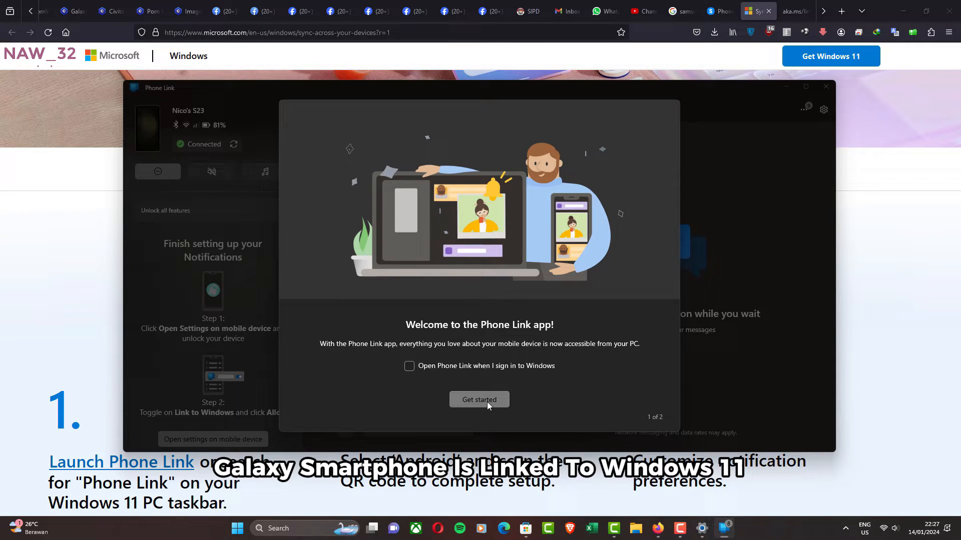
pyautogui.click(479, 400)
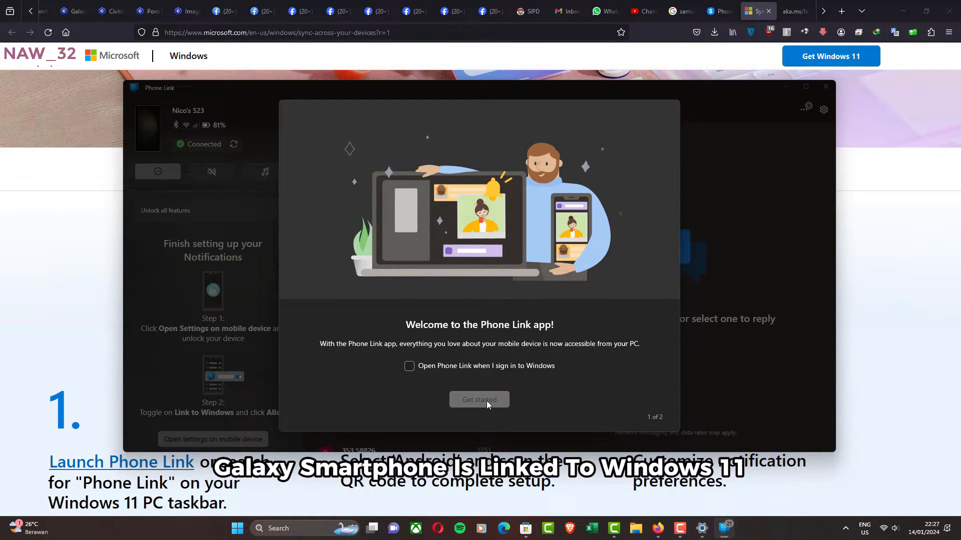
pyautogui.click(478, 399)
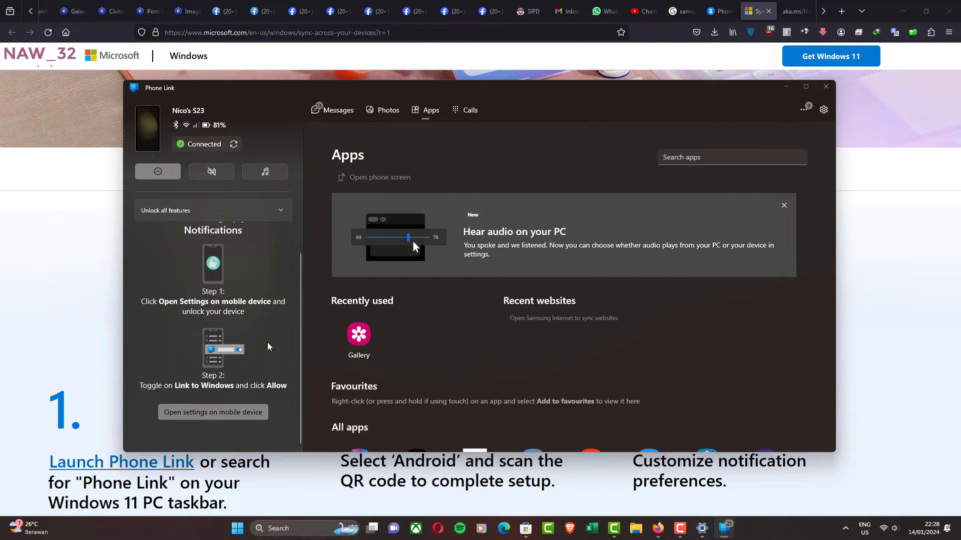
# Grant Link to Windows notification access on the phone, then launch AirVisual
pyautogui.click(213, 412)
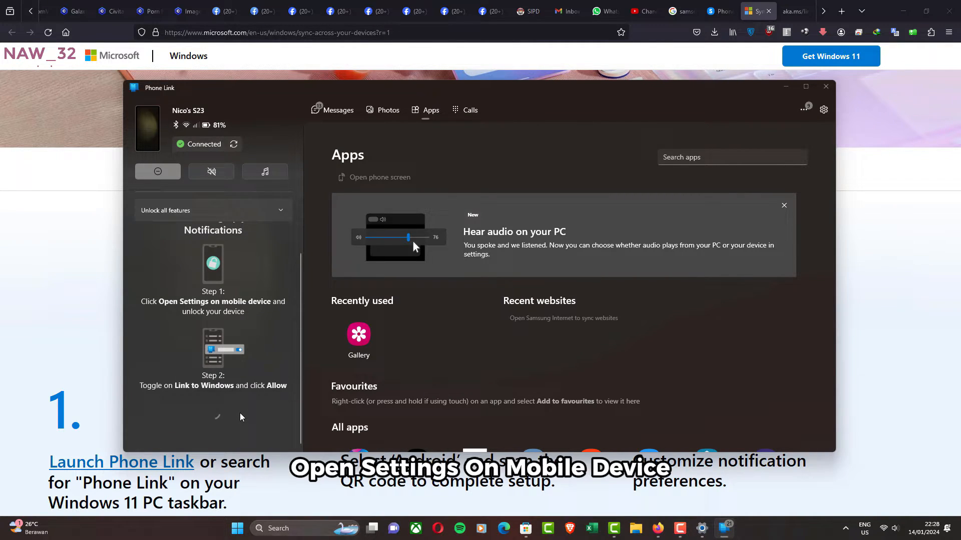
pyautogui.moveTo(272, 407)
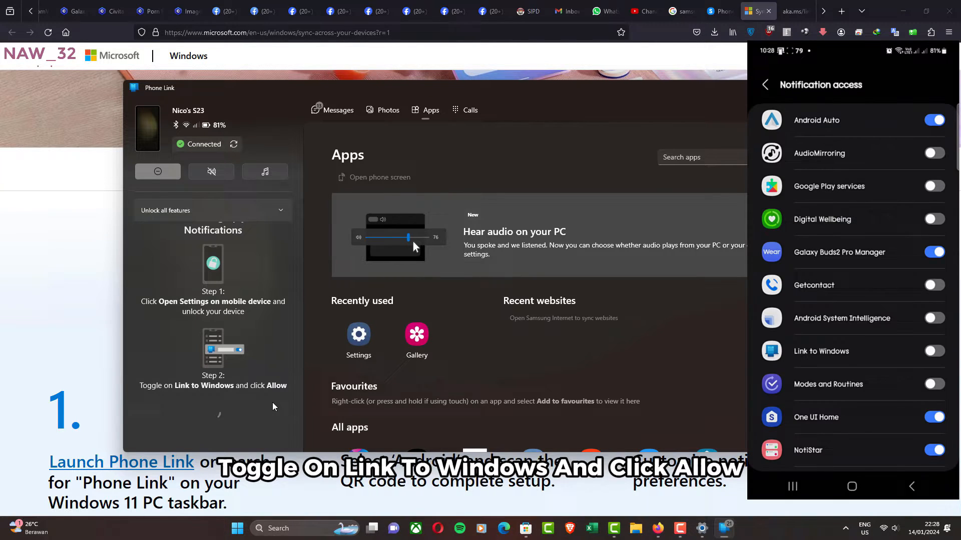
pyautogui.click(933, 351)
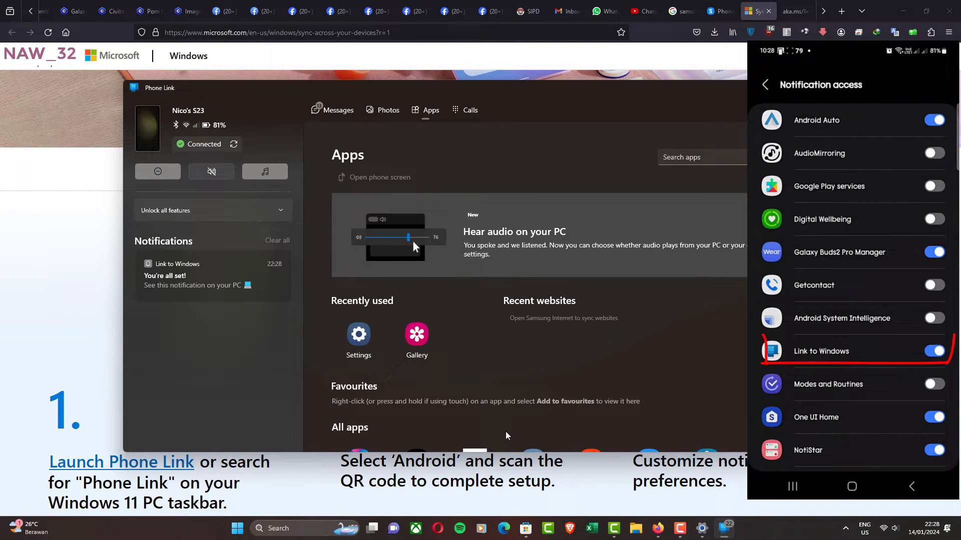
pyautogui.click(532, 305)
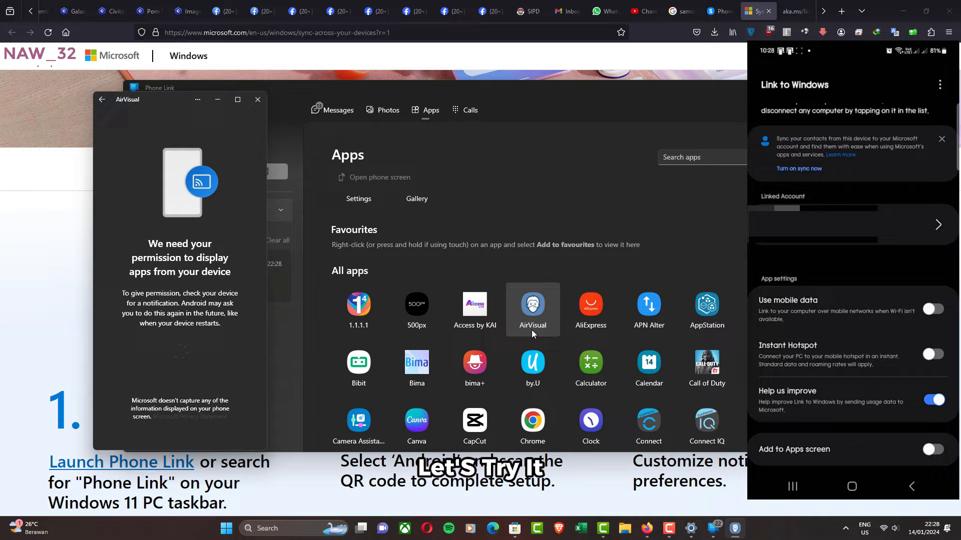
# Allow app display, run AirVisual and Connect on the PC, then view Photos
pyautogui.click(532, 306)
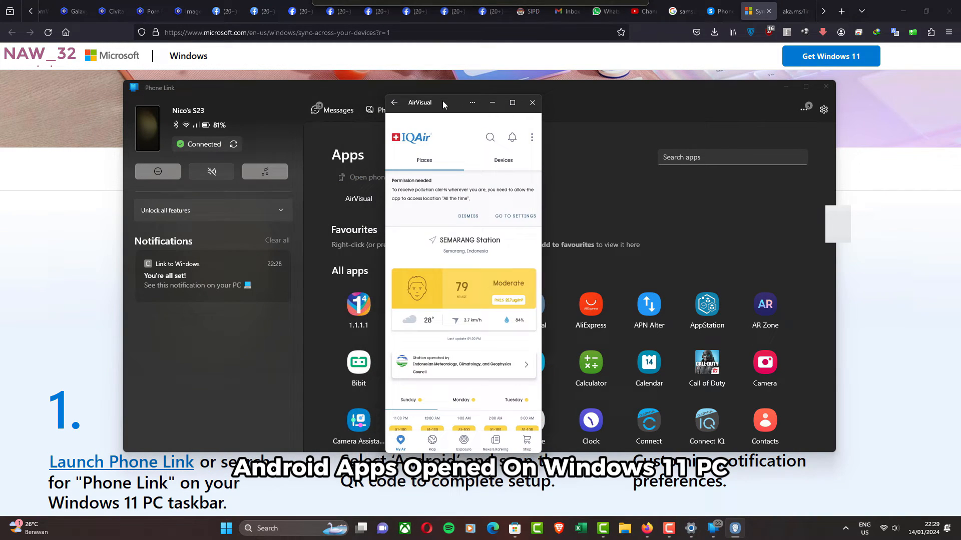
pyautogui.scroll(-3)
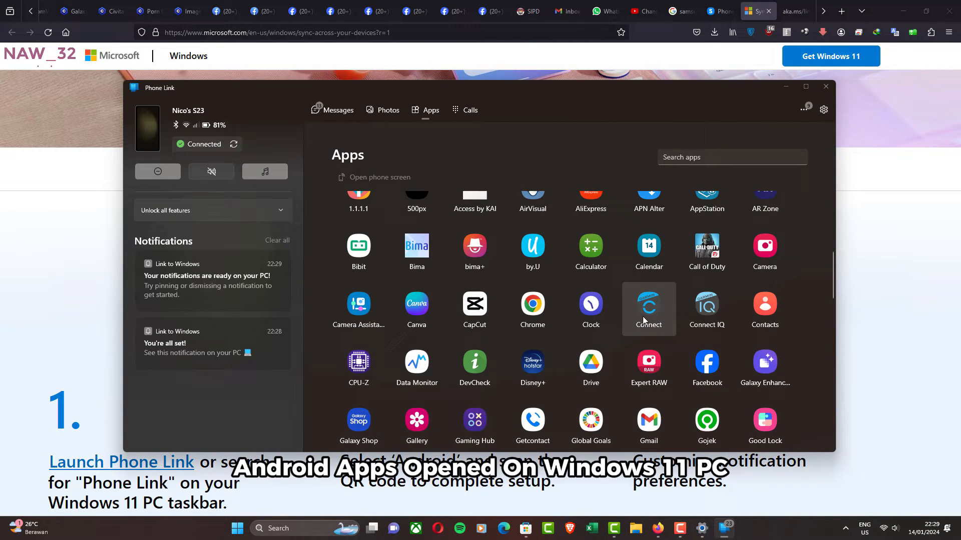
pyautogui.click(649, 305)
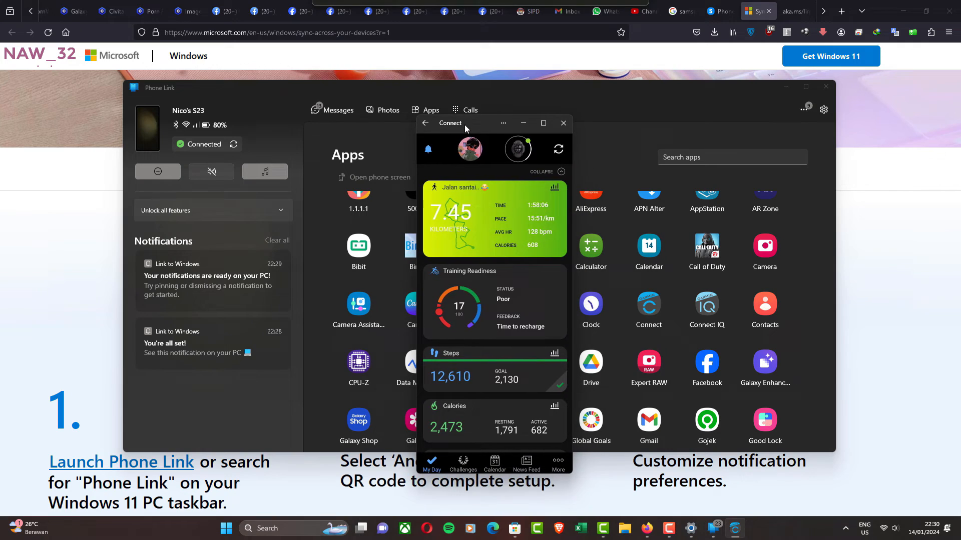
pyautogui.scroll(-3)
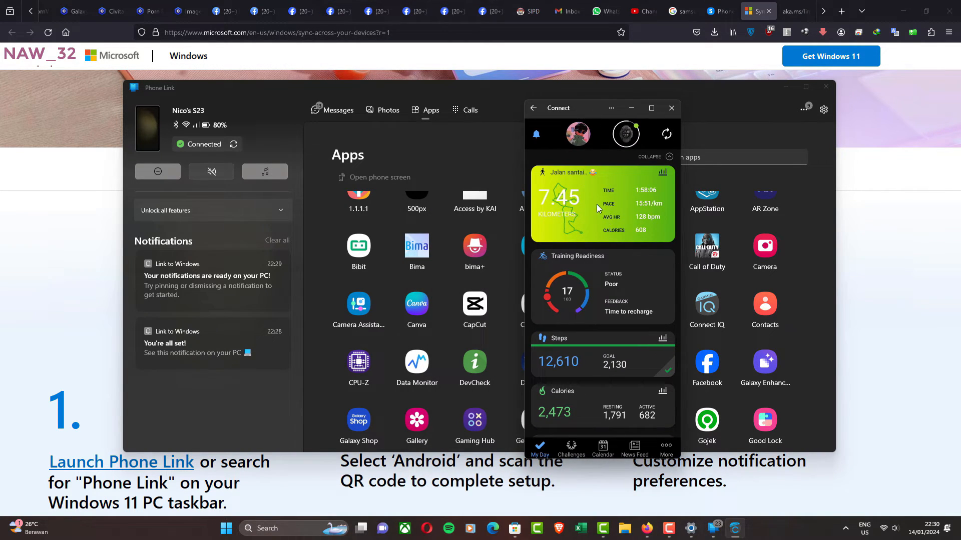
pyautogui.click(387, 110)
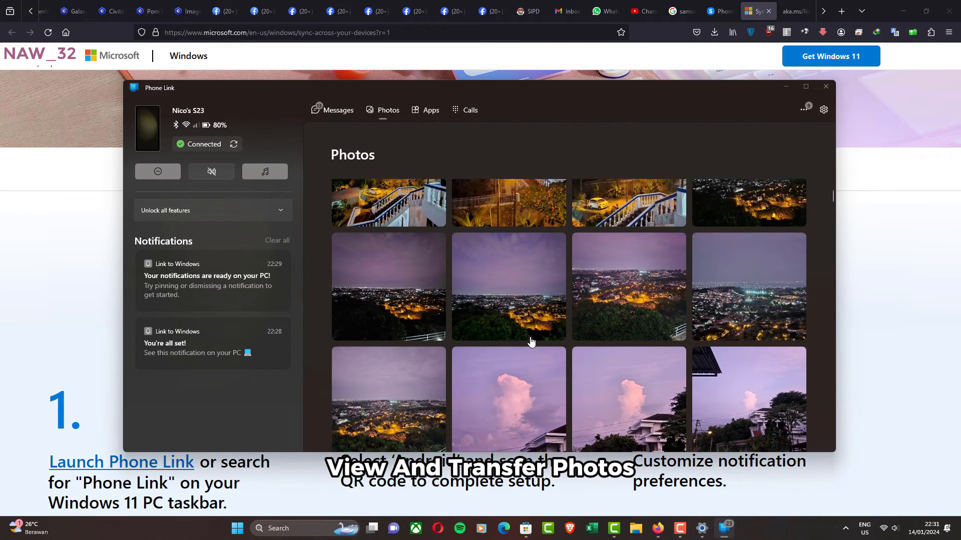
# Maximize Phone Link and show its Apps page with recent apps
pyautogui.click(508, 287)
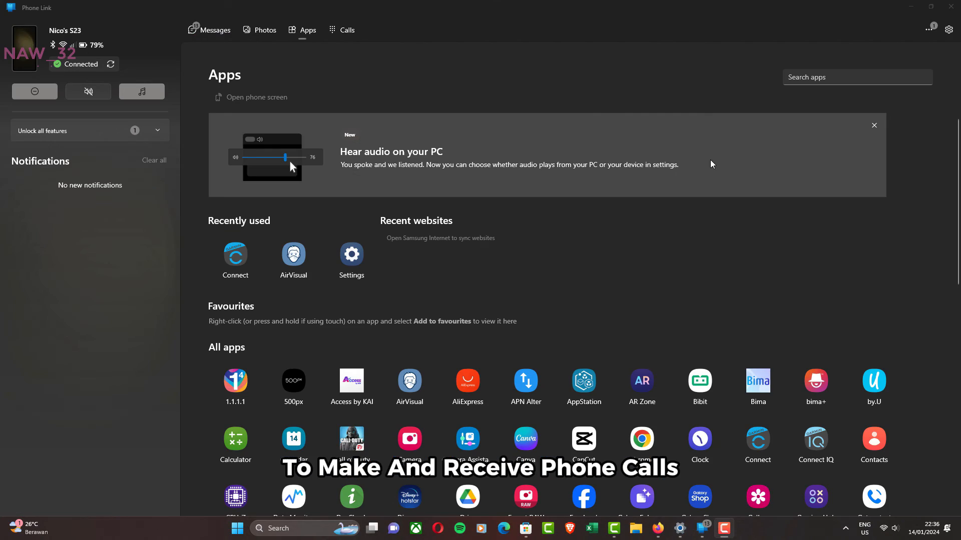
# Expand 'Unlock all features' and start setup for making calls from the PC
pyautogui.click(89, 131)
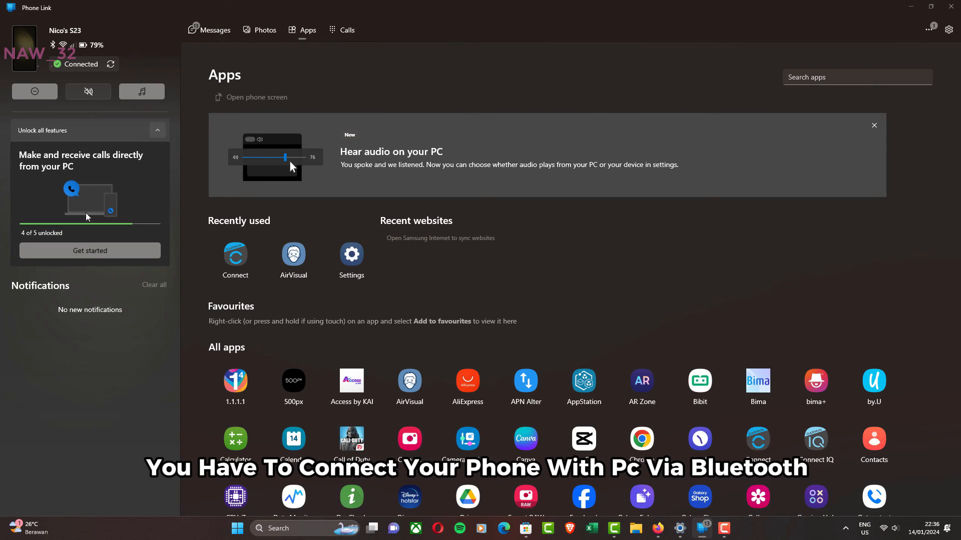
pyautogui.click(346, 30)
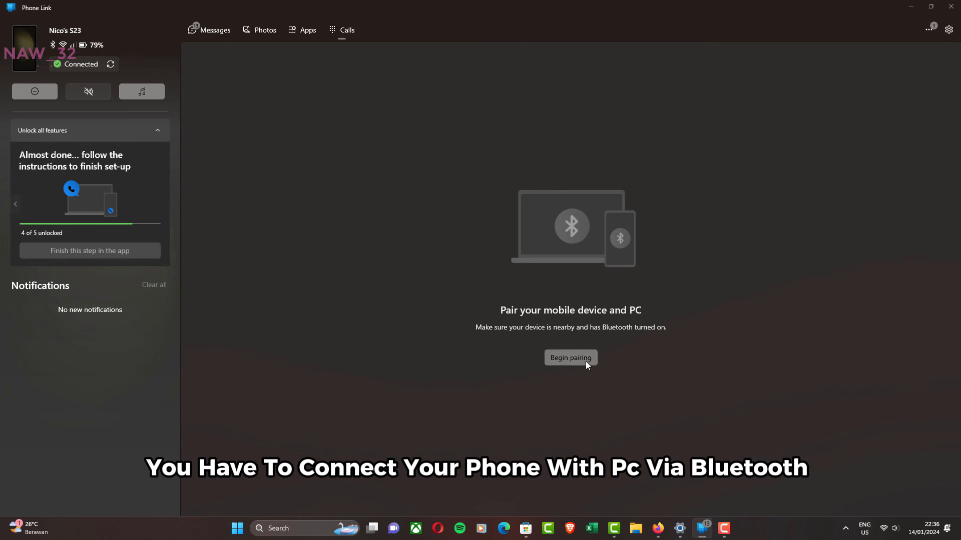